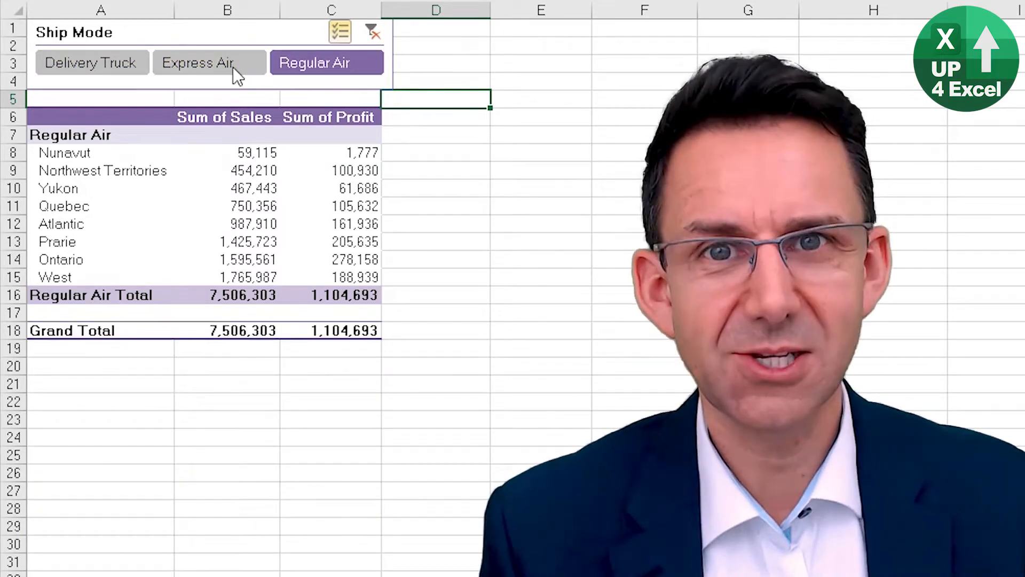
Re-select Express Air and Delivery Truck so the PivotTable shows all three ship modes.
{"action": "left_click", "coordinate": [91, 63]}
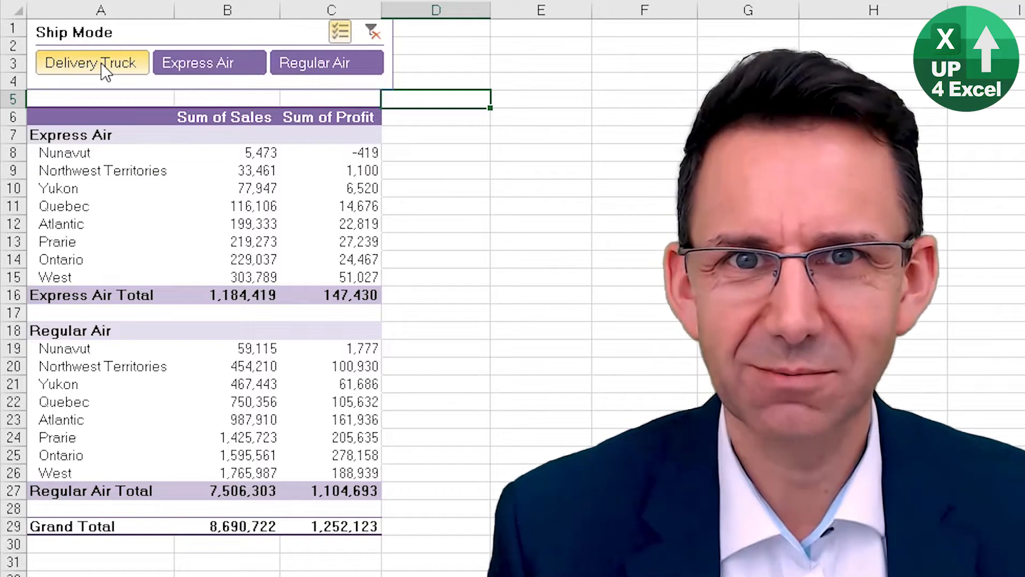
{"action": "left_click", "coordinate": [91, 62]}
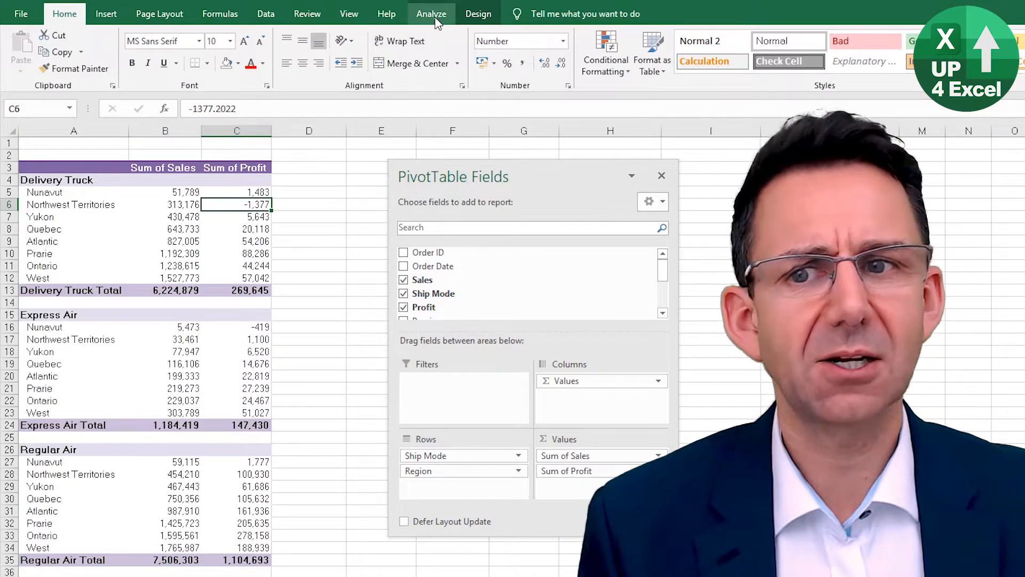
Insert a slicer on the Ship Mode field from the PivotTable Analyze tab.
{"action": "left_click", "coordinate": [431, 13]}
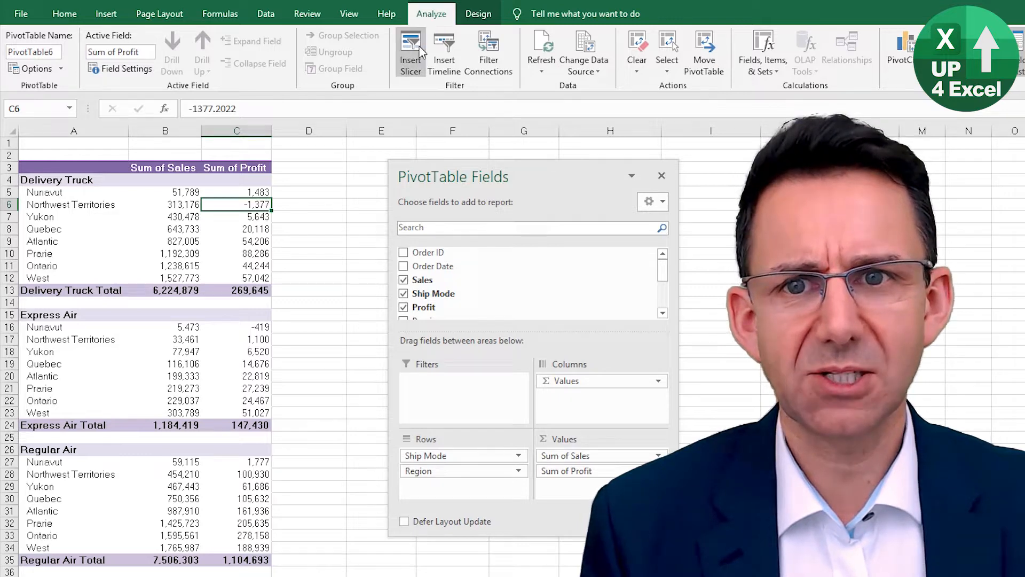
{"action": "left_click", "coordinate": [411, 49]}
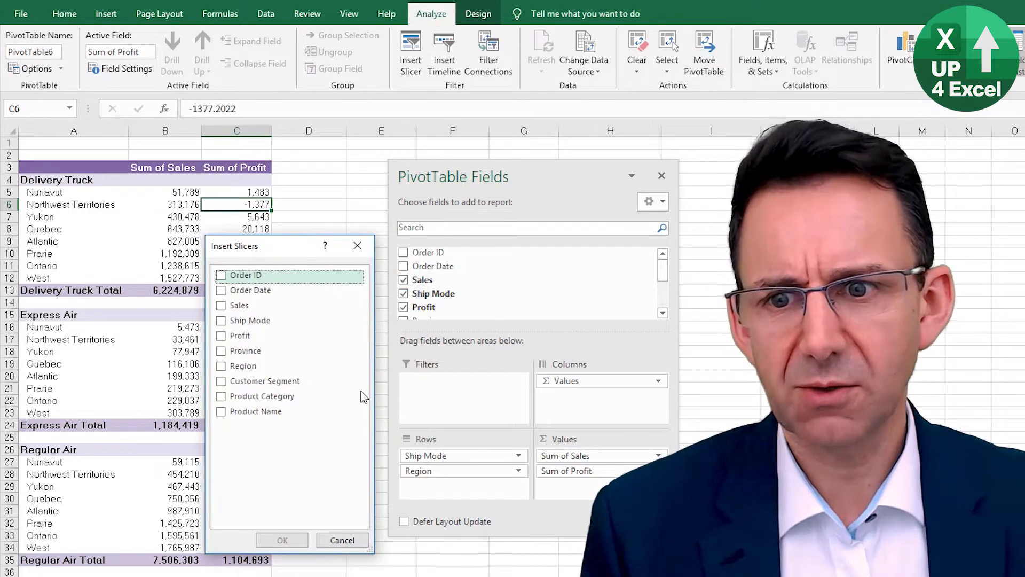
{"action": "left_click", "coordinate": [221, 320]}
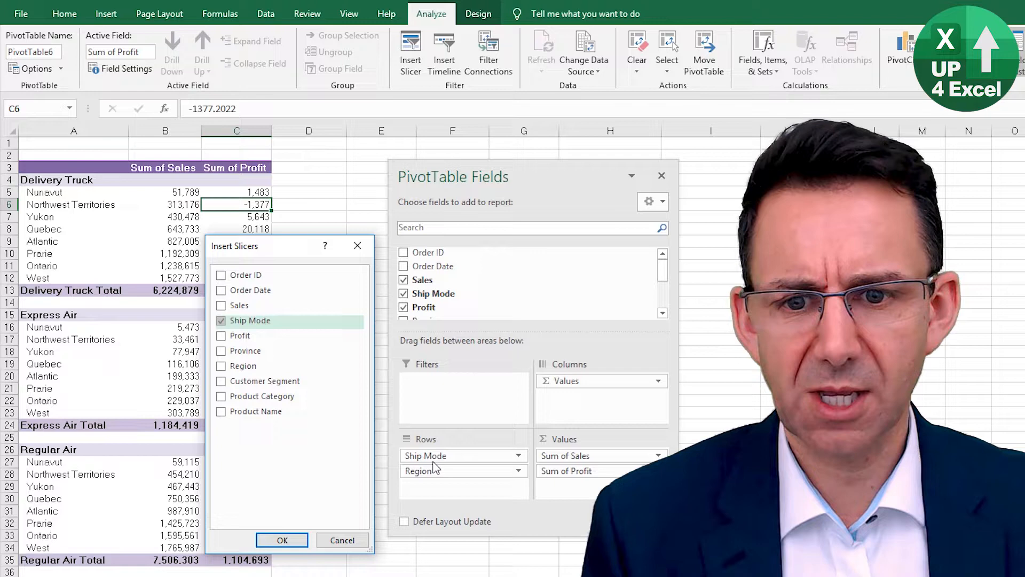
{"action": "left_click", "coordinate": [282, 539]}
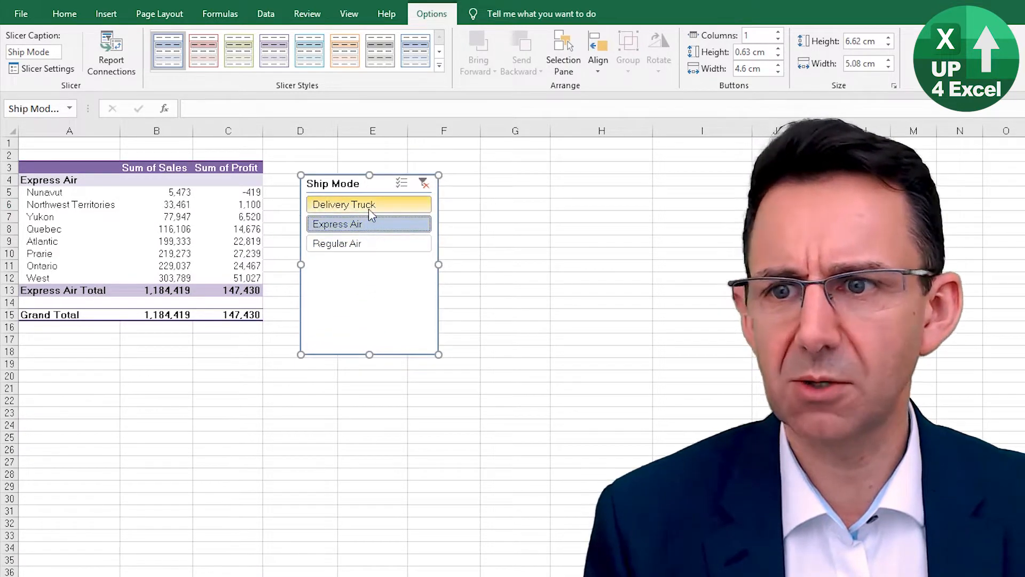
Filter the PivotTable to Regular Air only with the Ship Mode slicer.
{"action": "left_click", "coordinate": [335, 244]}
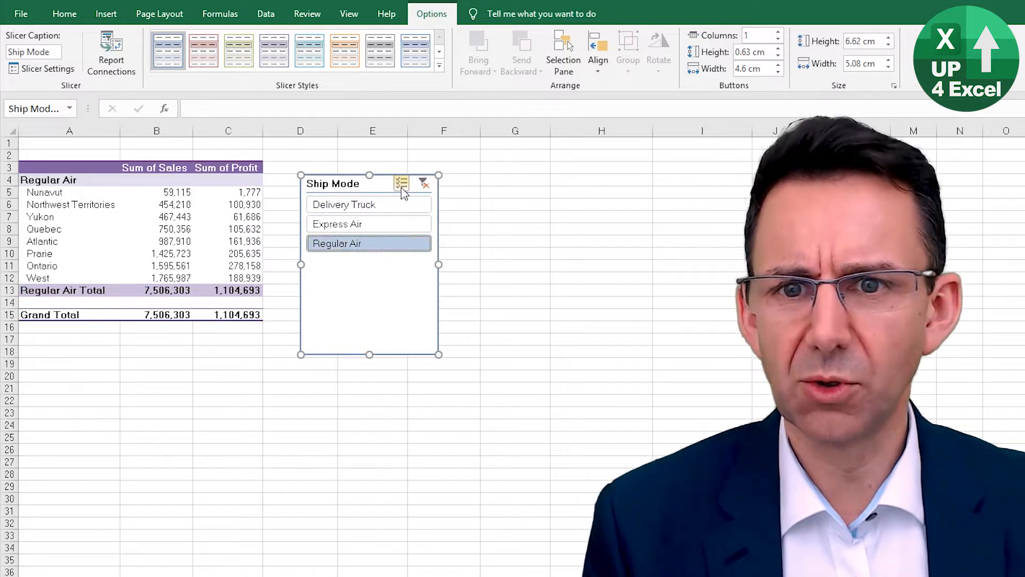
{"action": "mouse_move", "coordinate": [402, 182]}
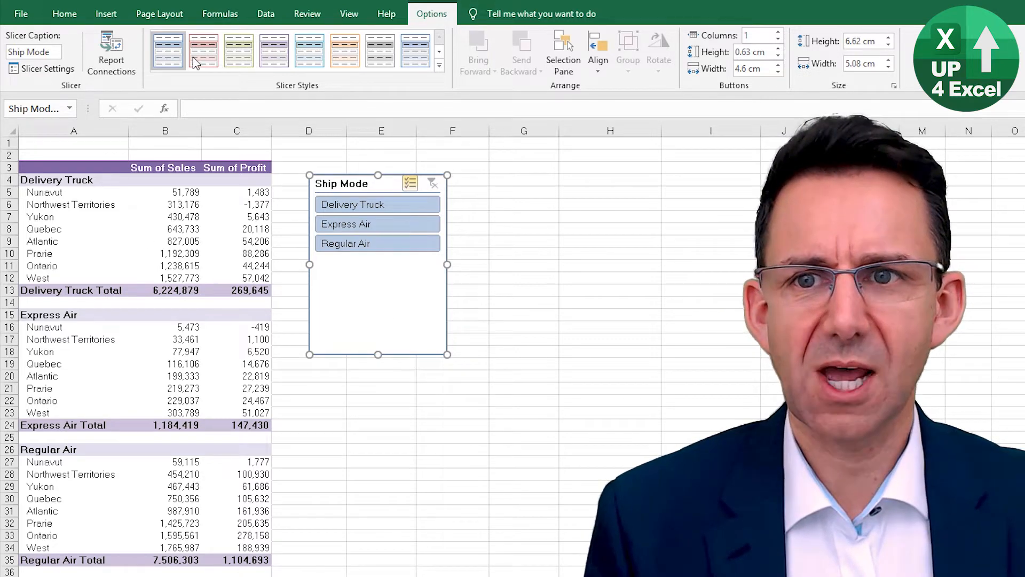
{"action": "mouse_move", "coordinate": [274, 50]}
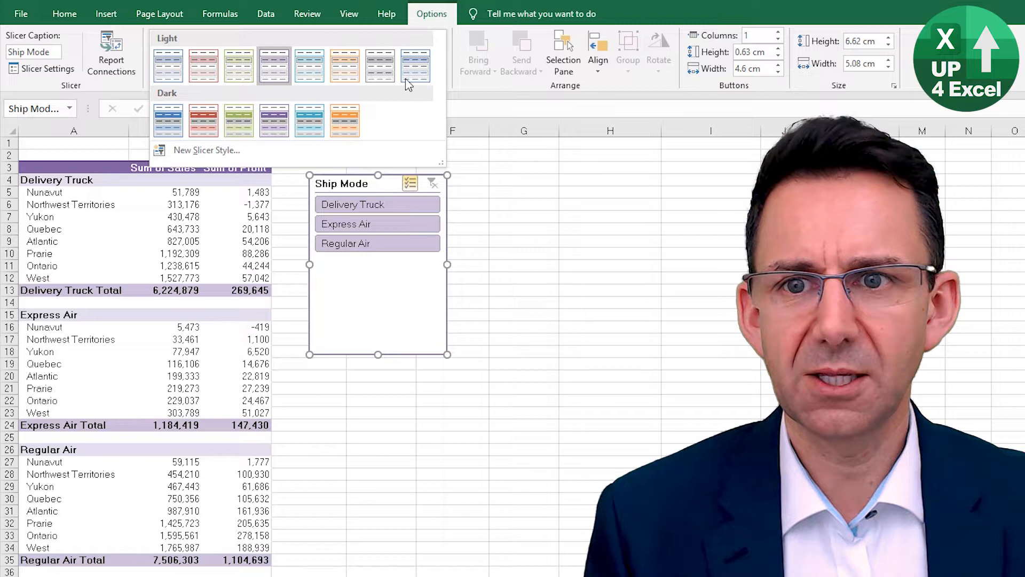
Apply the purple light slicer style to the Ship Mode slicer.
{"action": "left_click", "coordinate": [273, 62]}
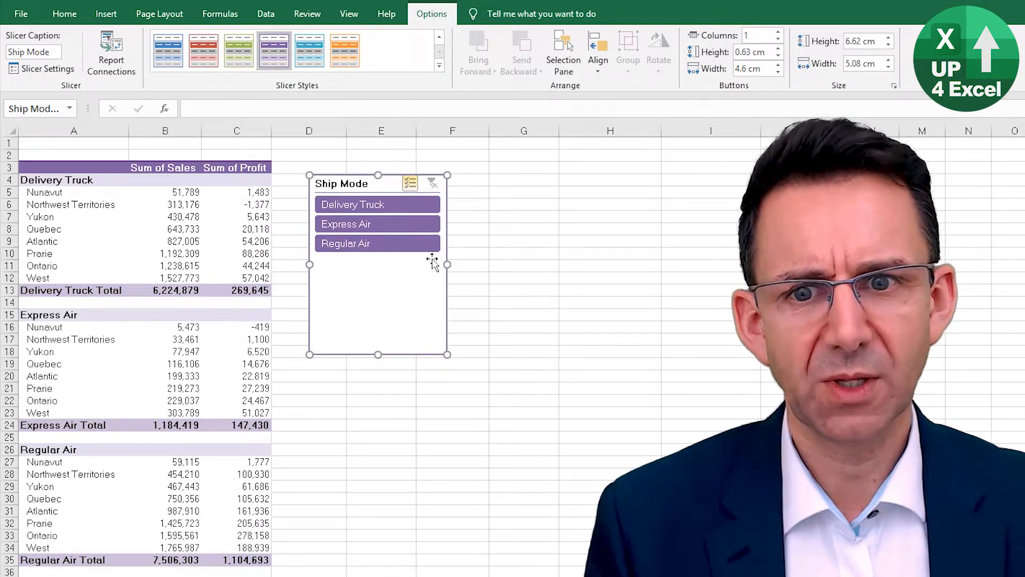
Drag the Ship Mode slicer into the new rows above the PivotTable.
{"action": "left_click_drag", "start_coordinate": [448, 264], "coordinate": [559, 265]}
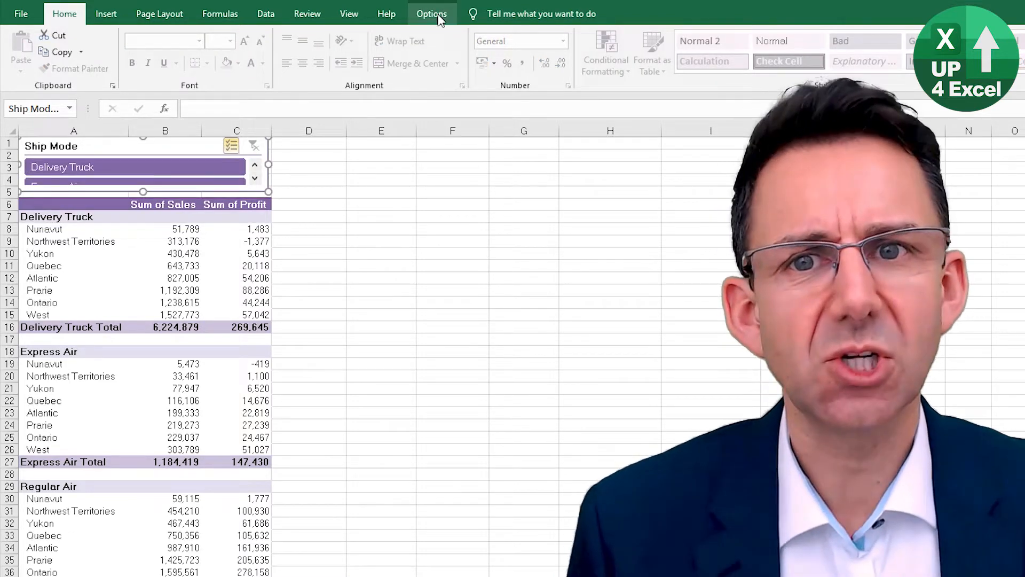
{"action": "left_click", "coordinate": [431, 13]}
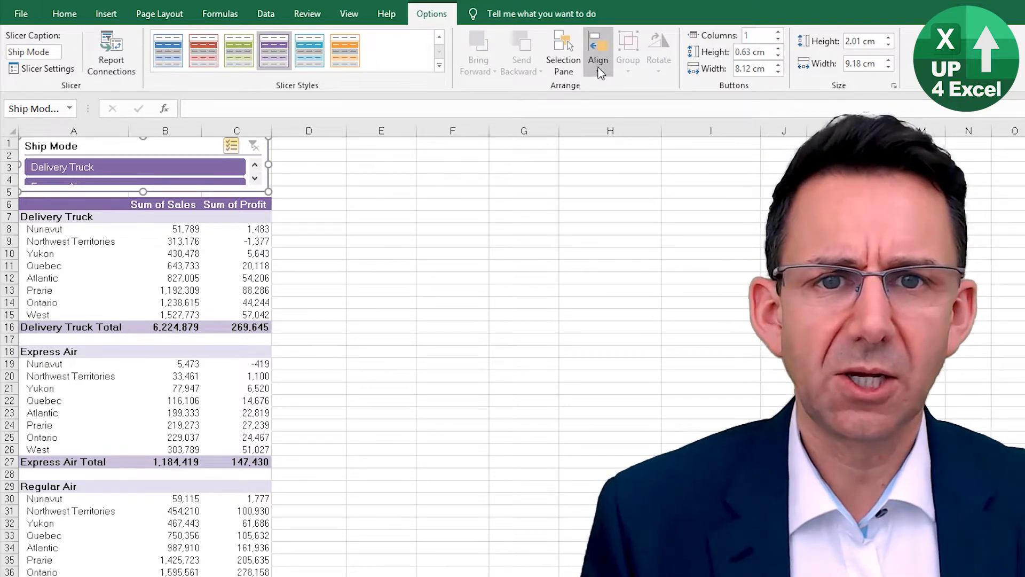
Use the Align options to snap the slicer to the column A–C cell edges.
{"action": "left_click", "coordinate": [597, 52]}
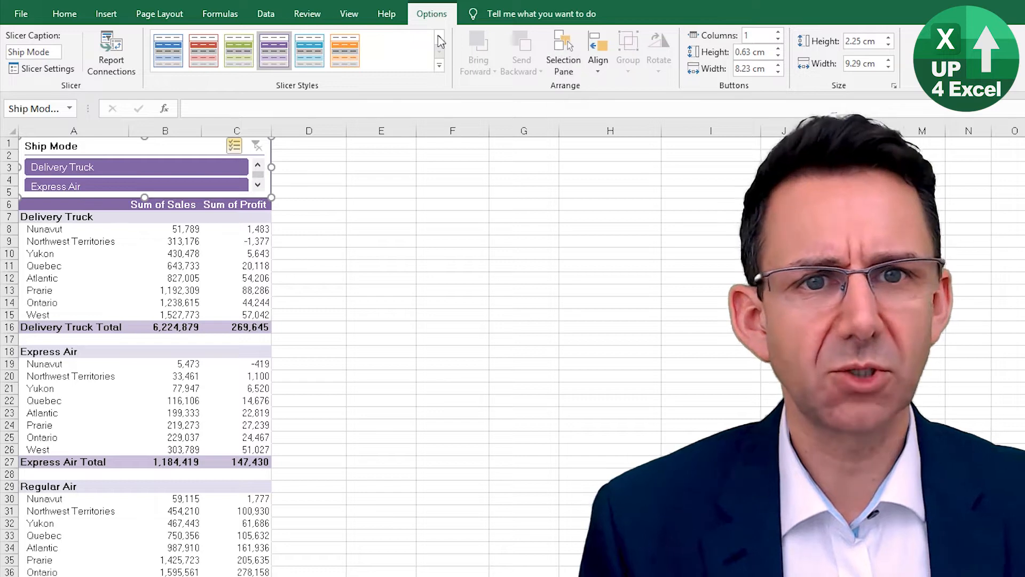
{"action": "mouse_move", "coordinate": [719, 35]}
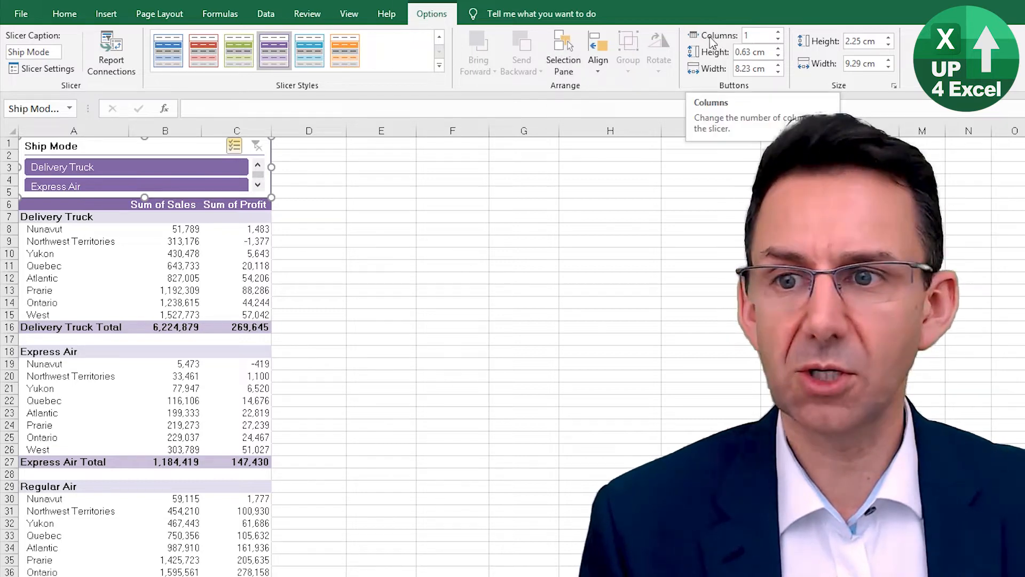
Raise the slicer's button columns to 3.
{"action": "left_click", "coordinate": [777, 31]}
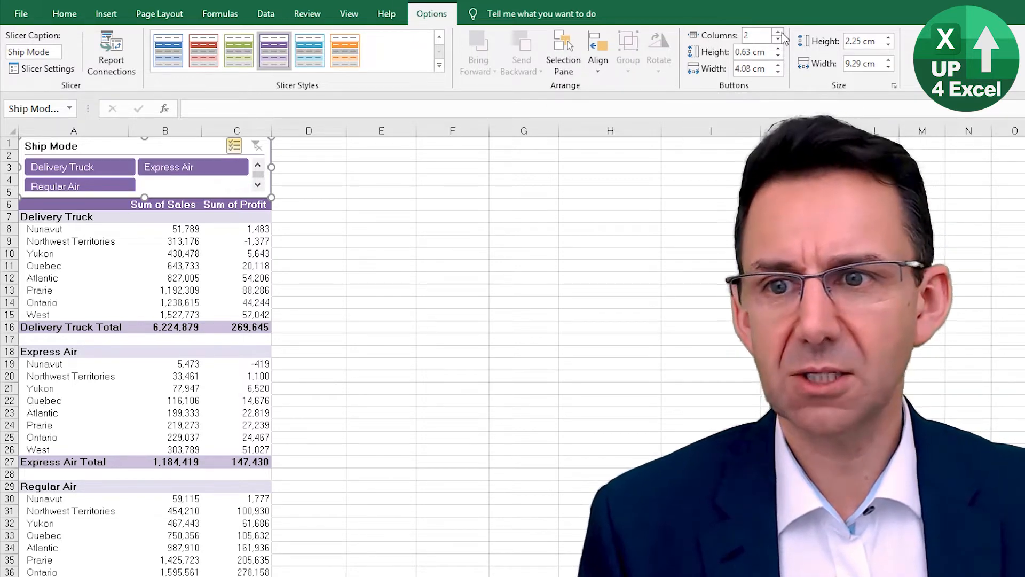
{"action": "left_click", "coordinate": [777, 31]}
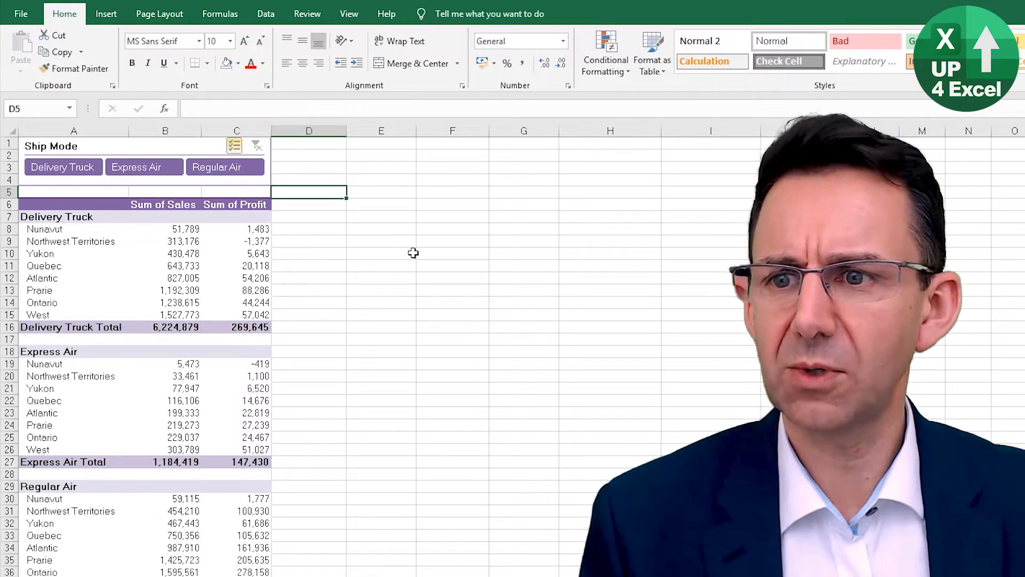
Test several ship mode filter combinations, then add Ship Mode as a row above Region.
{"action": "left_click", "coordinate": [143, 167]}
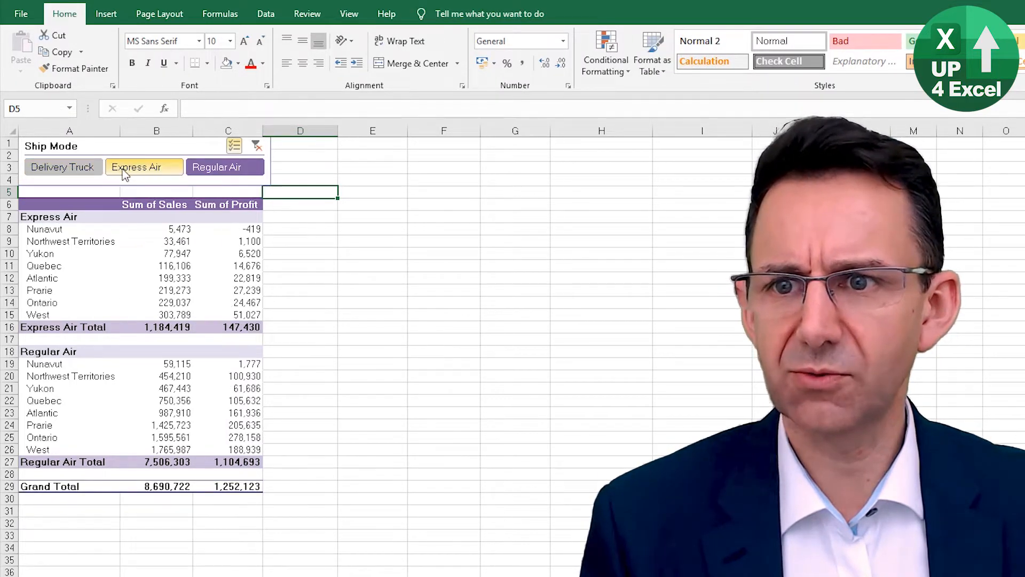
{"action": "left_click", "coordinate": [224, 166]}
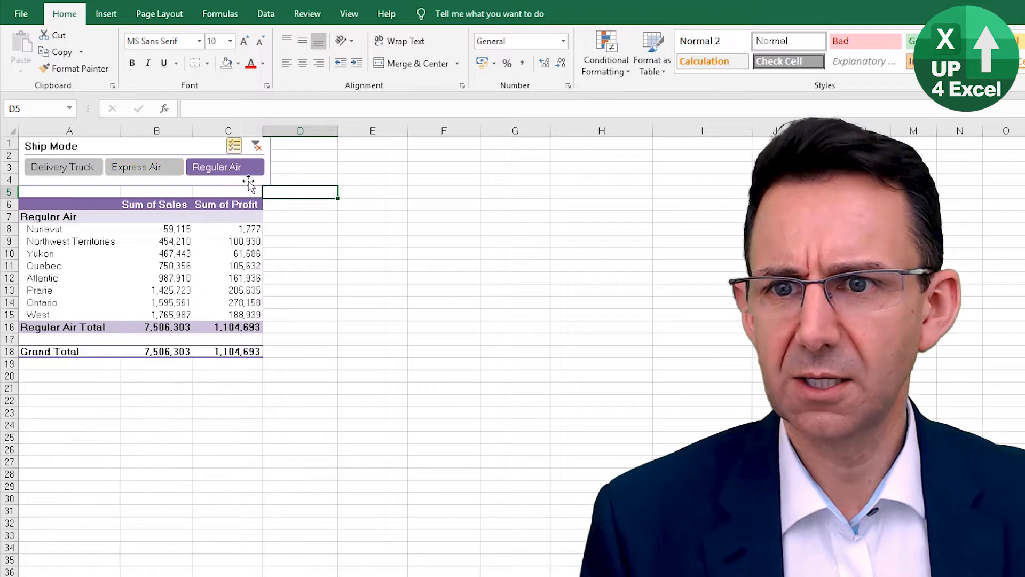
{"action": "left_click", "coordinate": [144, 167]}
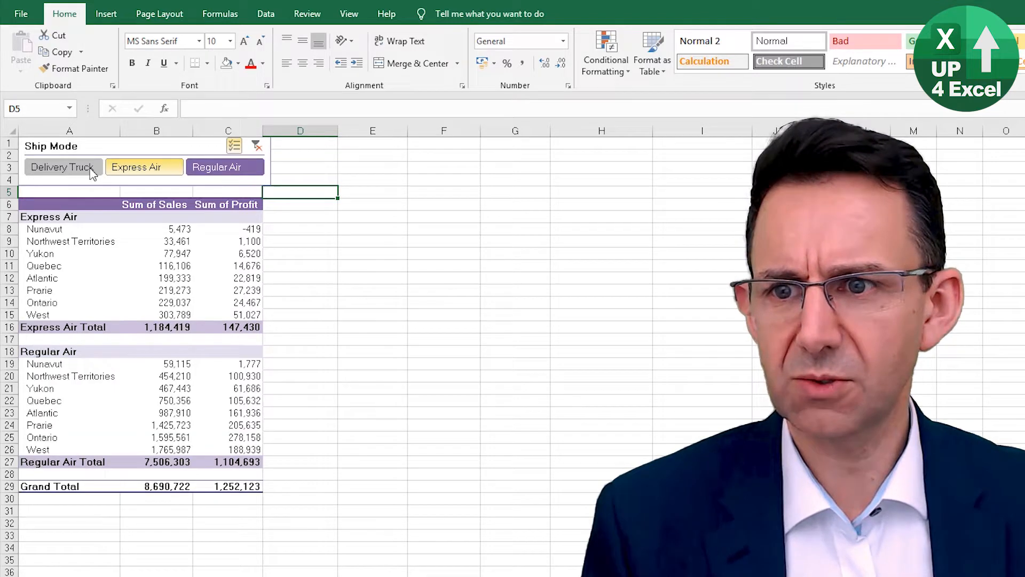
{"action": "left_click", "coordinate": [63, 166]}
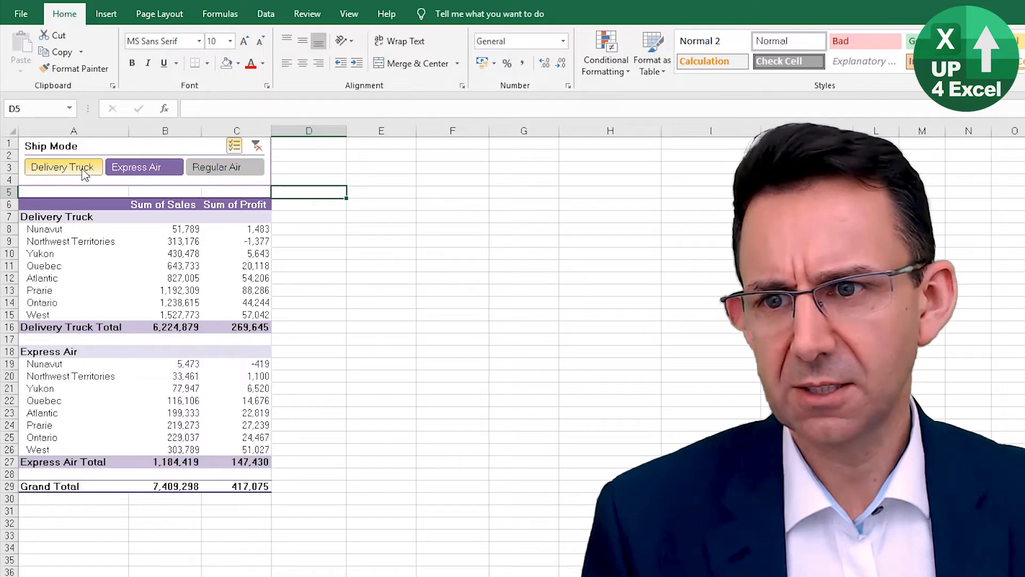
{"action": "left_click", "coordinate": [143, 167]}
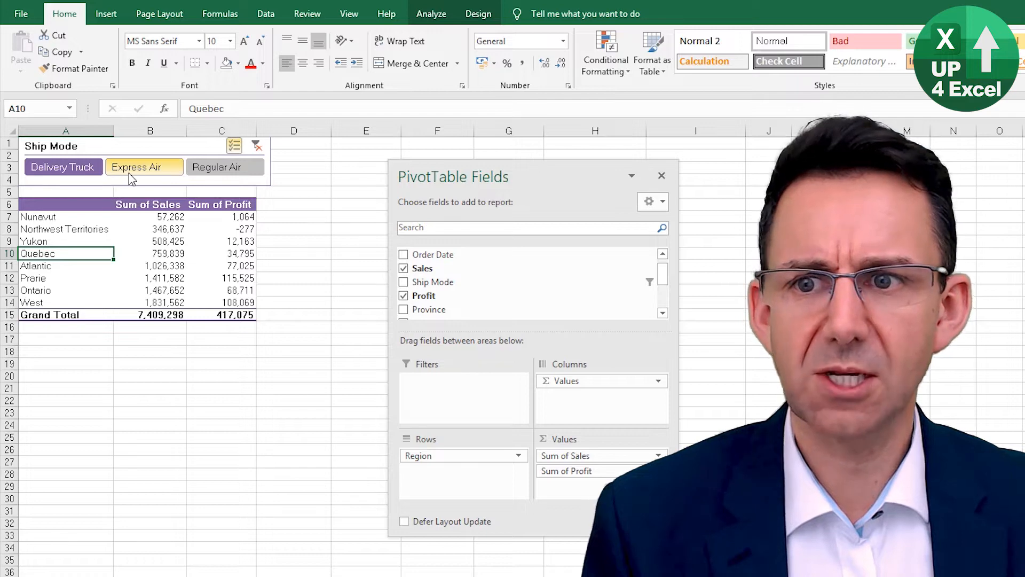
{"action": "left_click", "coordinate": [224, 166]}
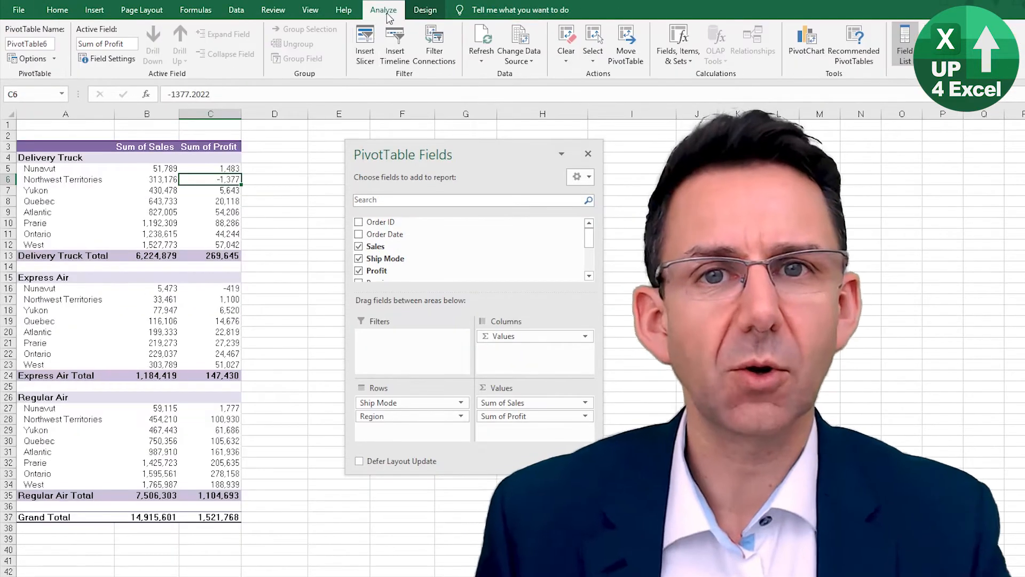
Insert a Ship Mode slicer, widen it to more button columns, and filter to Express Air.
{"action": "left_click", "coordinate": [364, 43]}
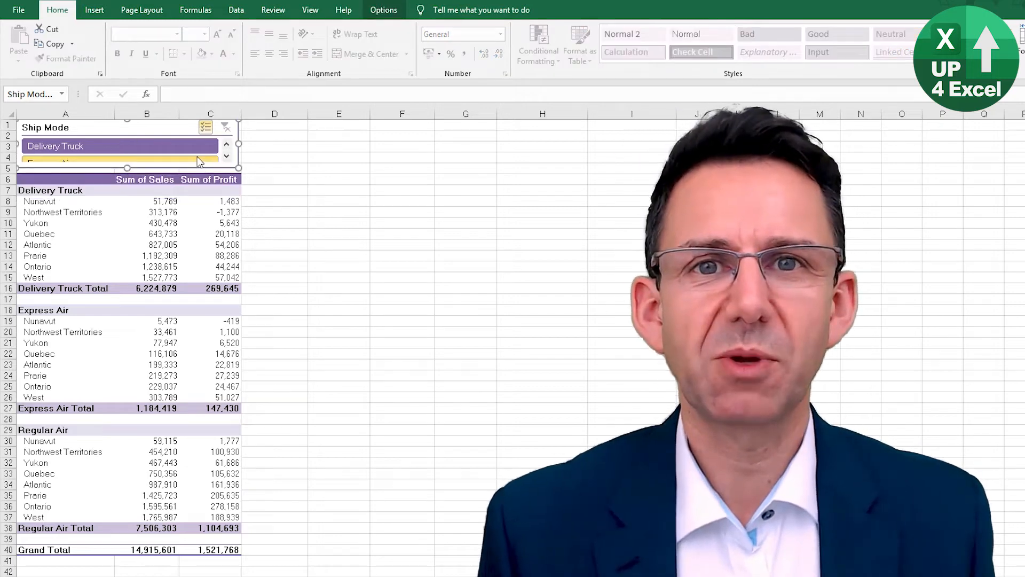
{"action": "left_click", "coordinate": [532, 43]}
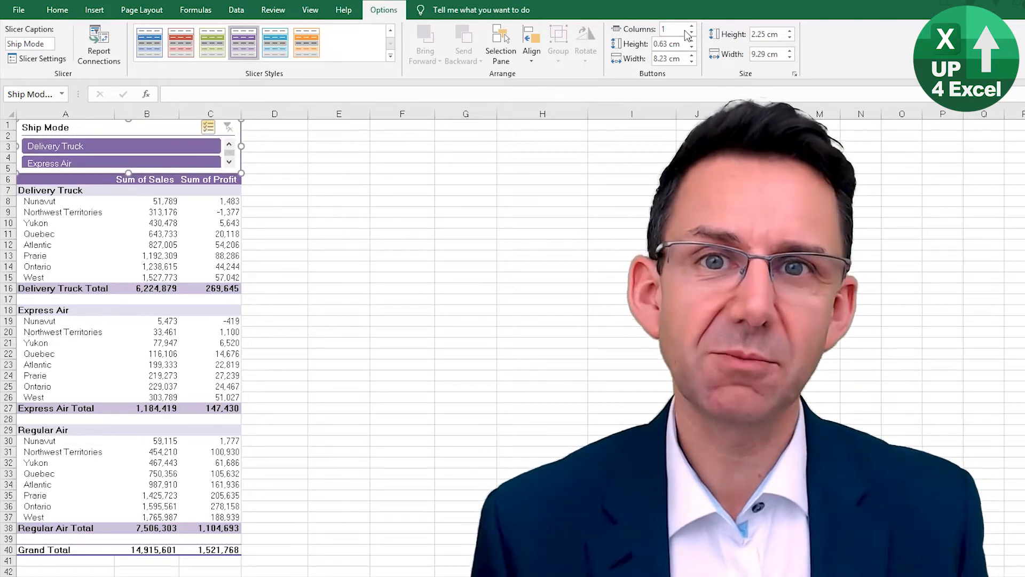
{"action": "left_click", "coordinate": [689, 31]}
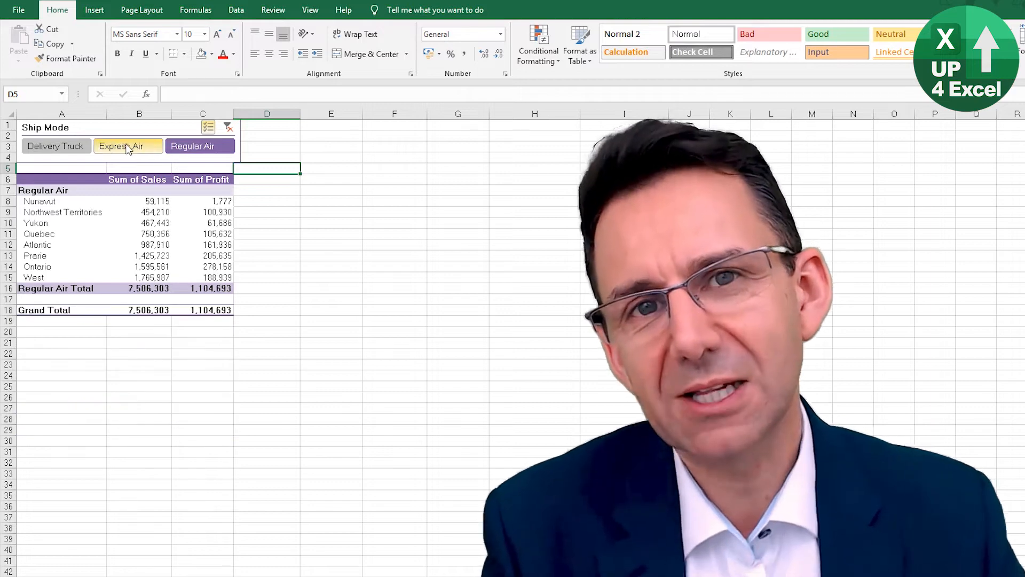
{"action": "left_click", "coordinate": [128, 146]}
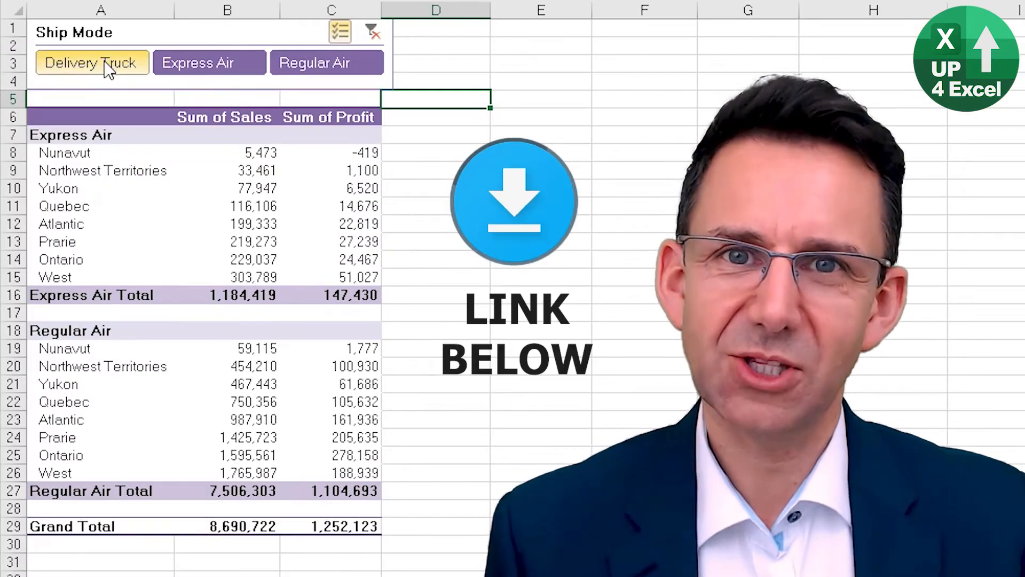
Filter to Delivery Truck and Express Air, then switch to the blue region/category PivotTable.
{"action": "left_click", "coordinate": [209, 62]}
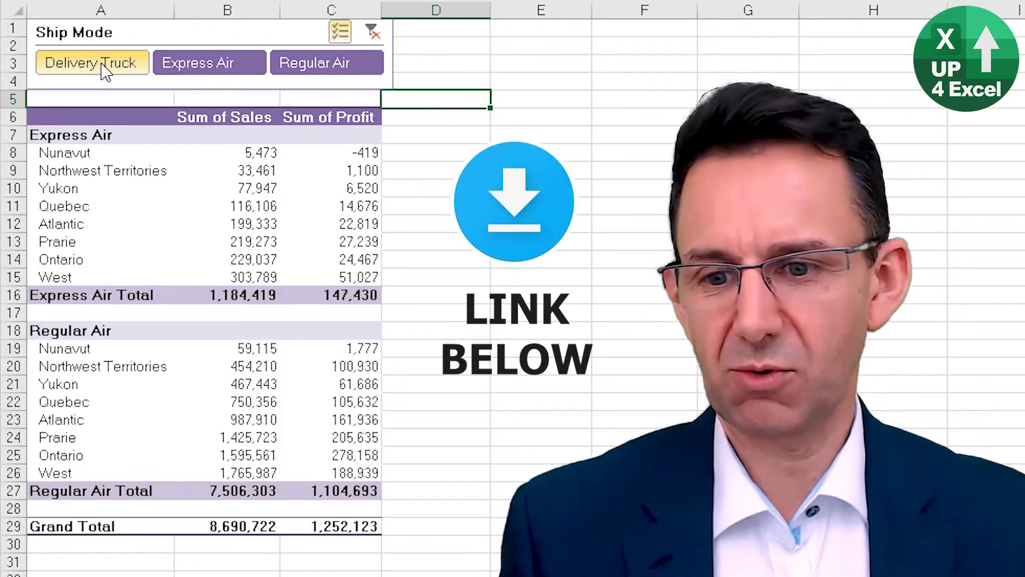
{"action": "left_click", "coordinate": [326, 62]}
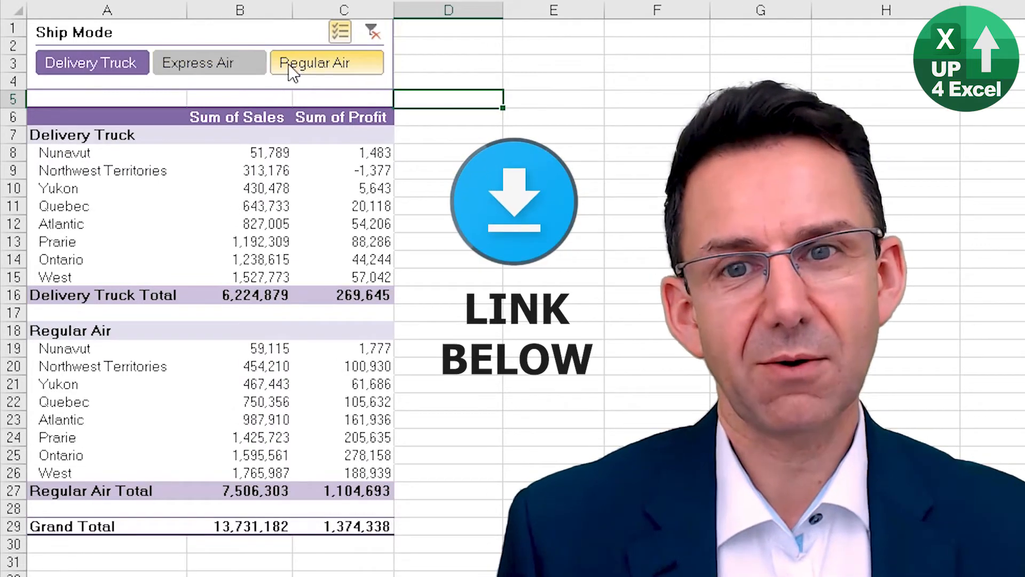
{"action": "left_click", "coordinate": [91, 63]}
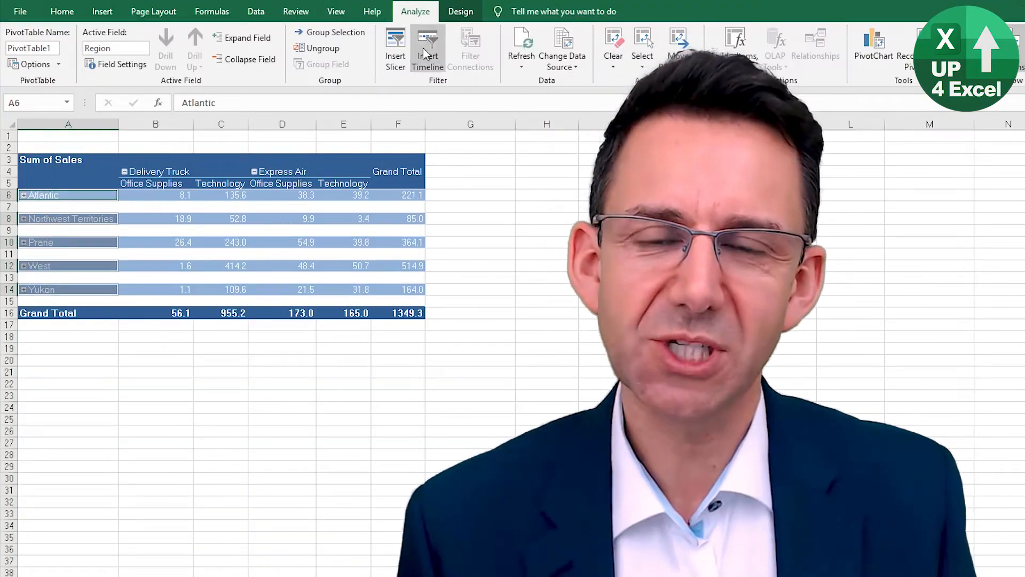
Remove the blank rows between regions and apply a blue fill to the region label rows.
{"action": "left_click", "coordinate": [461, 11]}
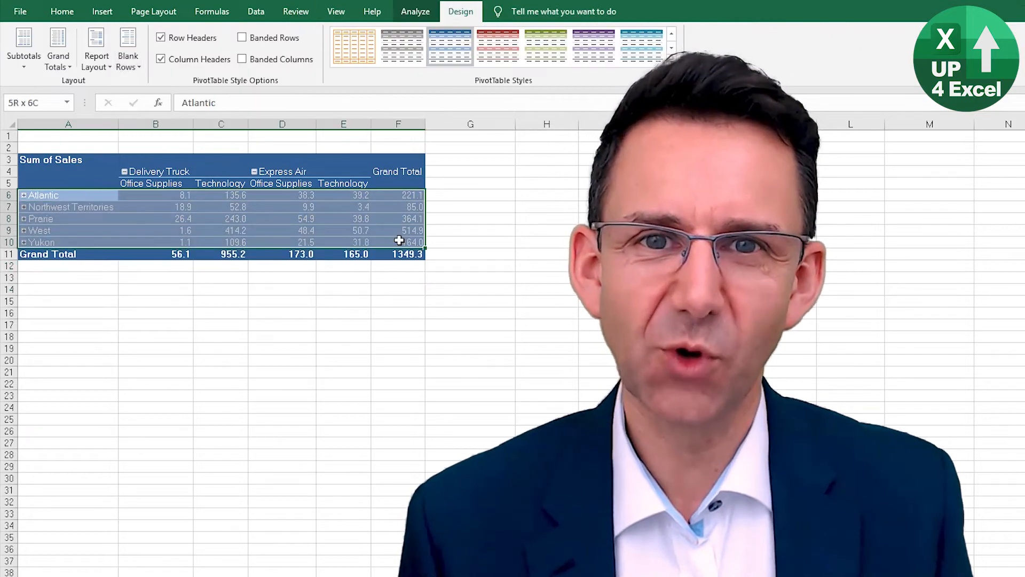
{"action": "left_click", "coordinate": [62, 12]}
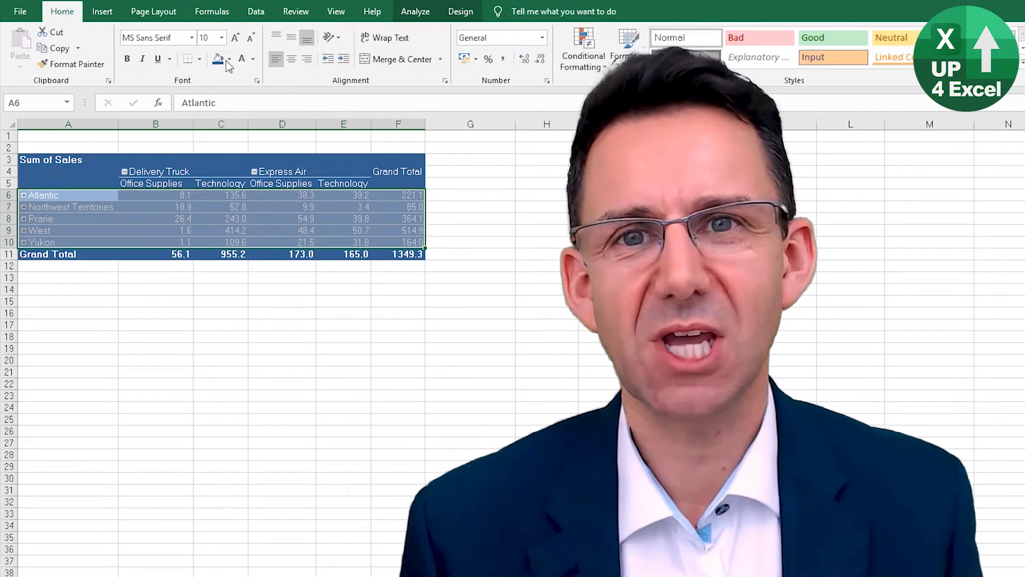
{"action": "left_click", "coordinate": [227, 58]}
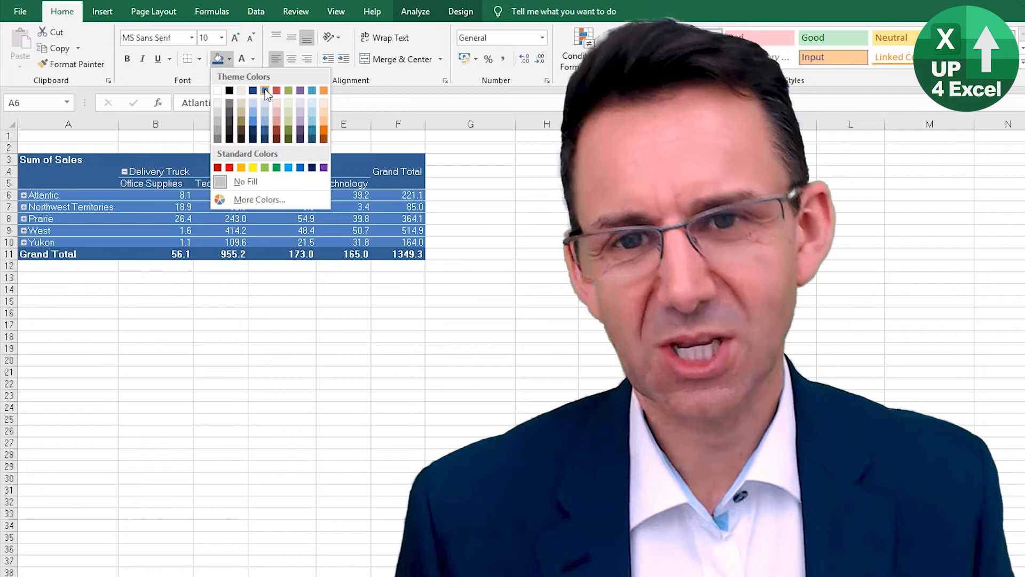
{"action": "right_click", "coordinate": [42, 195]}
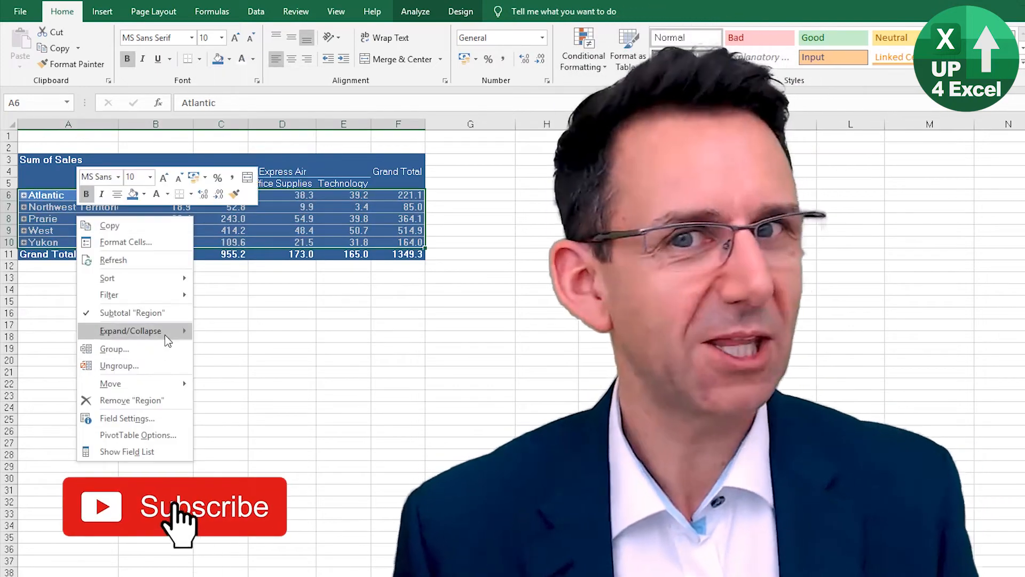